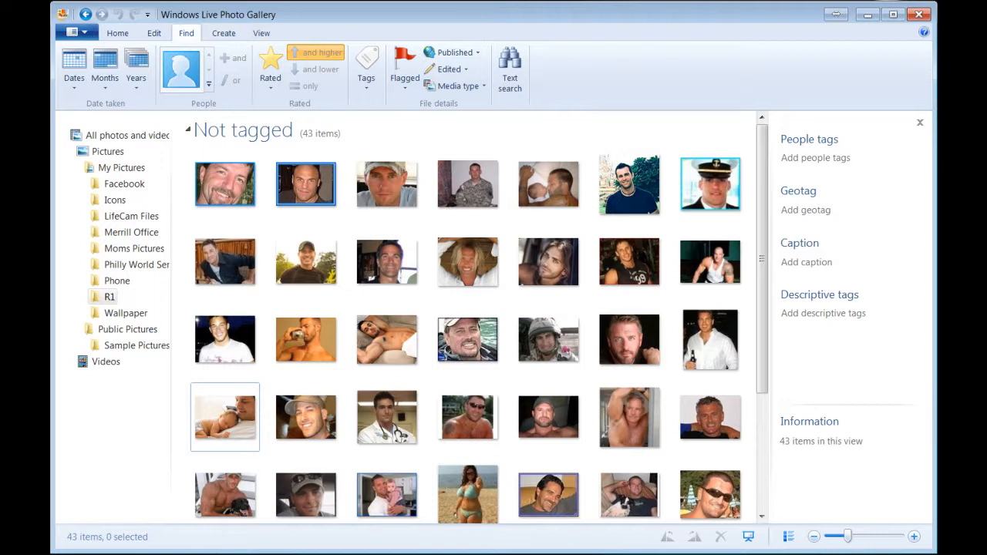
Step: Tag six selected R1 photos with the descriptive tags 'military' and 'caucasian'
{"action": "left_click", "coordinate": [385, 184]}
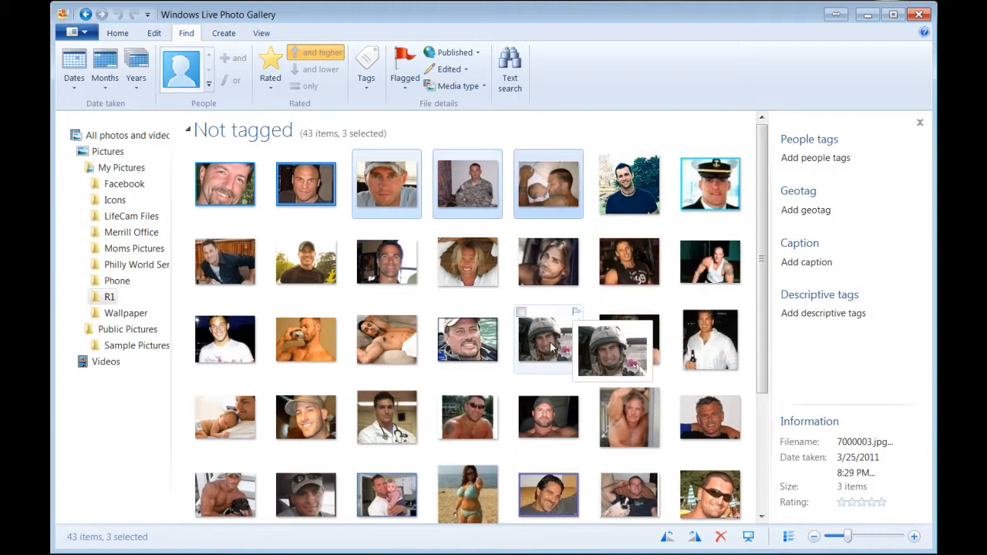
{"action": "left_click", "coordinate": [225, 416]}
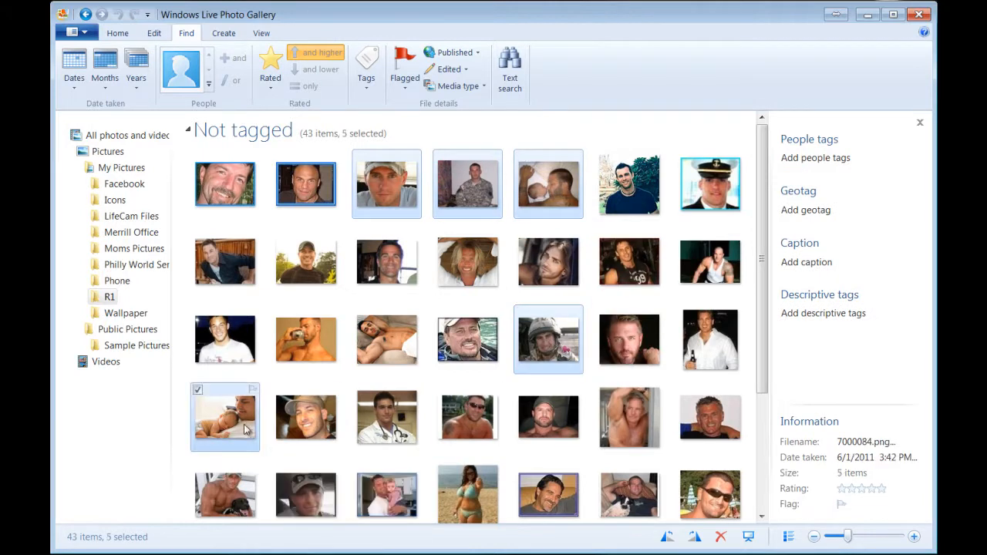
{"action": "left_click", "coordinate": [709, 184]}
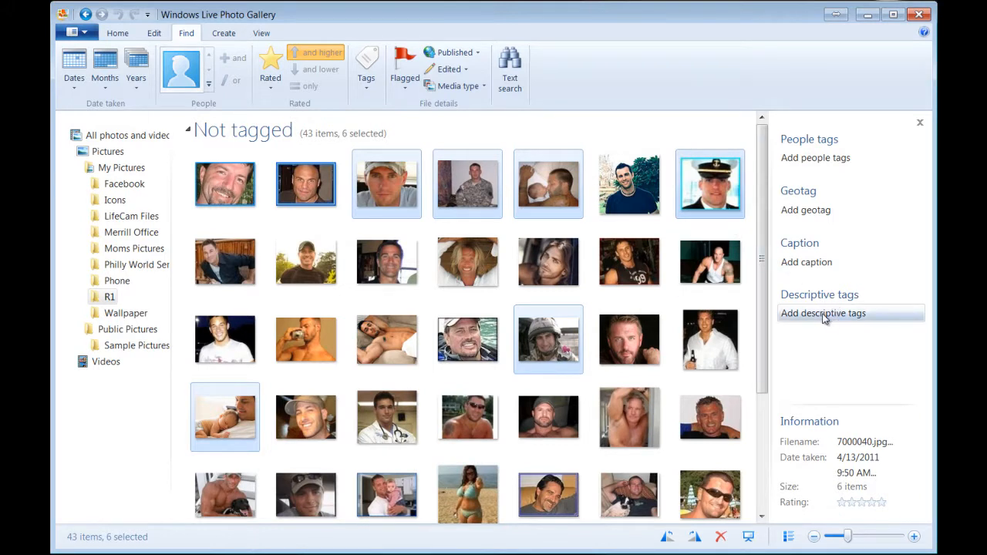
{"action": "left_click", "coordinate": [824, 313]}
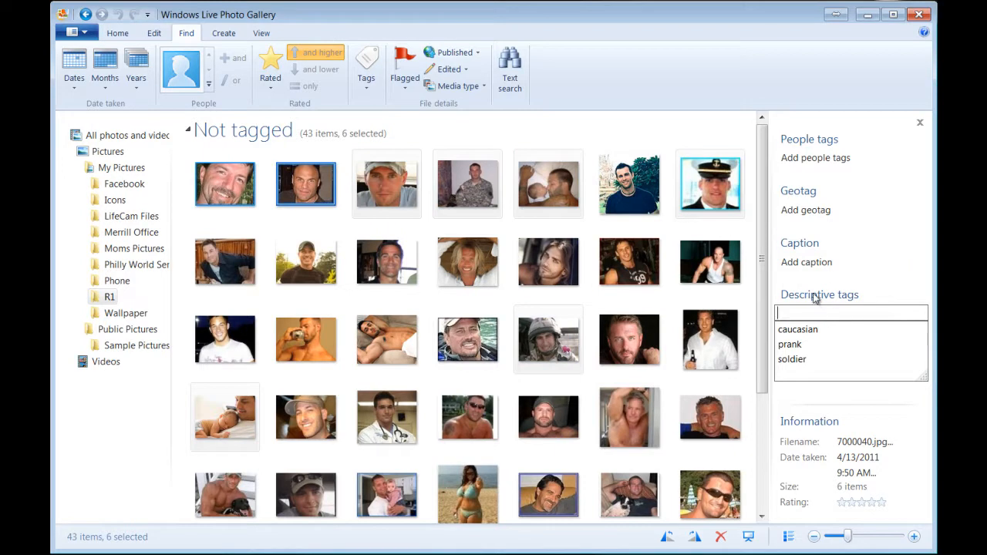
{"action": "type", "text": "milit"}
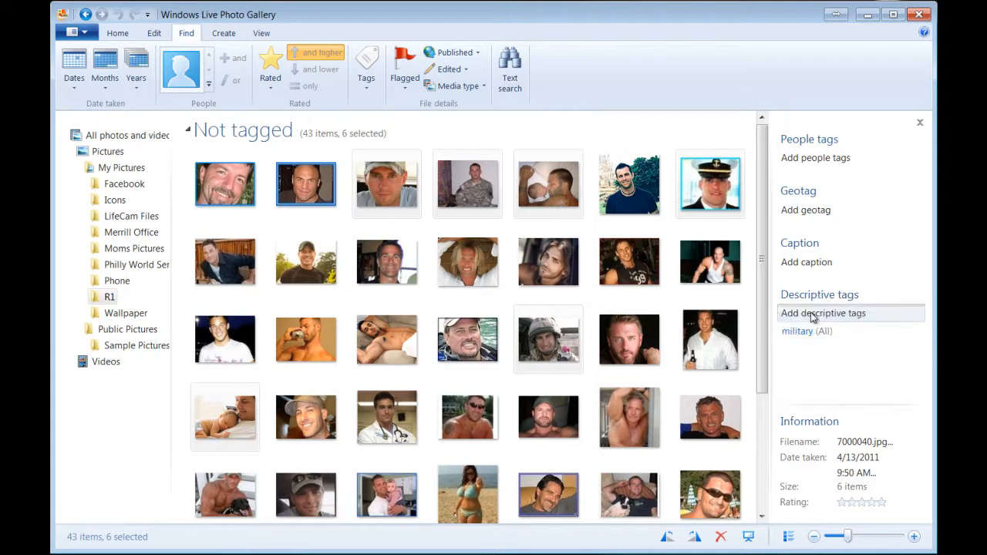
{"action": "type", "text": "ca"}
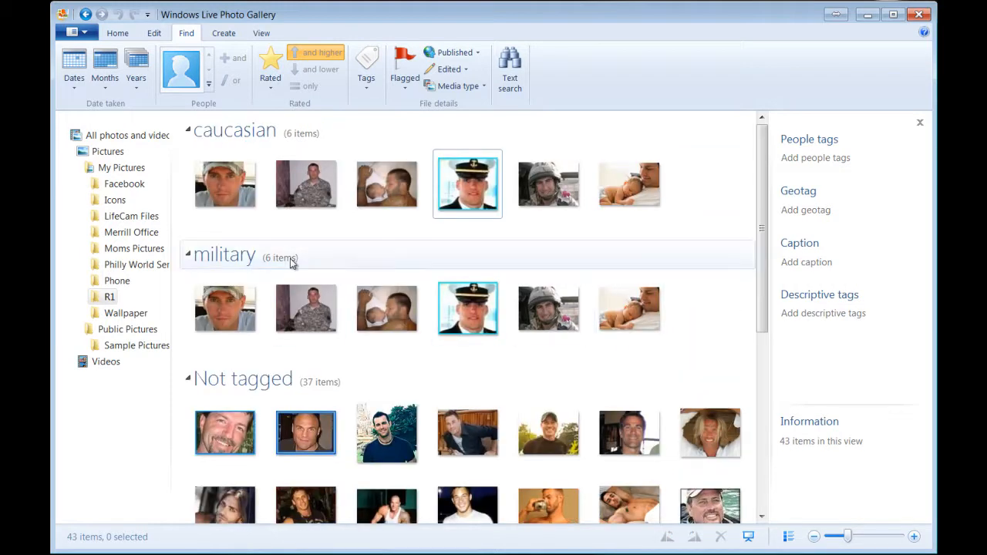
{"action": "mouse_move", "coordinate": [466, 255]}
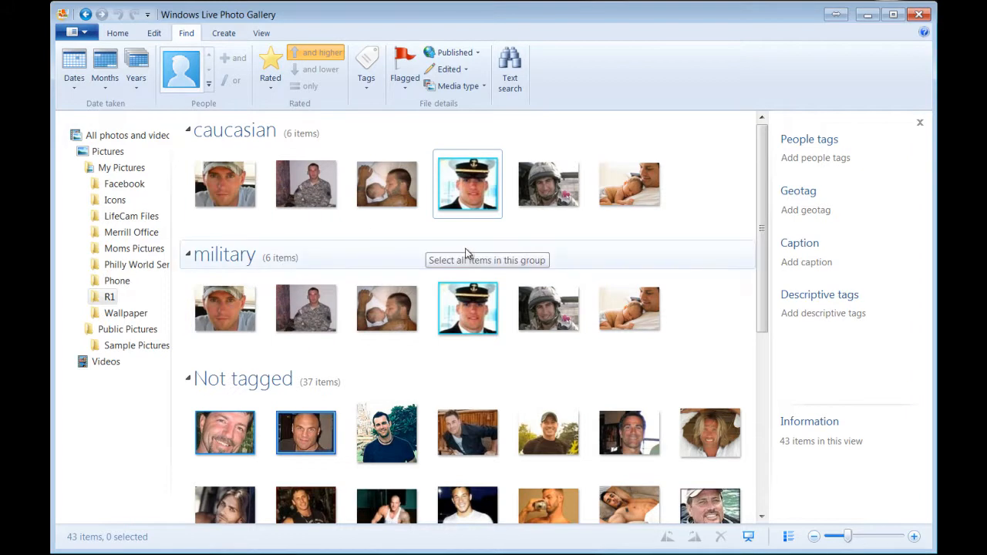
{"action": "mouse_move", "coordinate": [466, 253]}
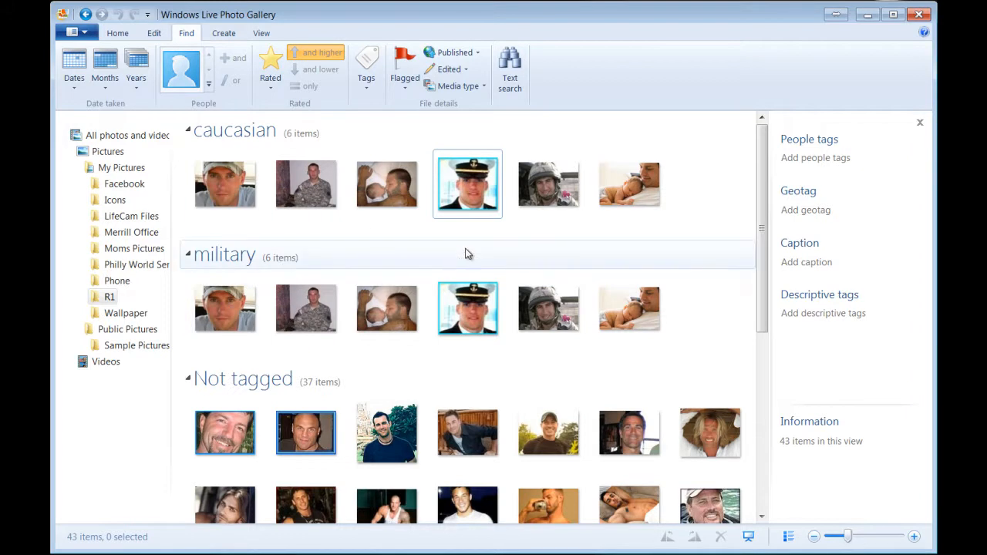
{"action": "mouse_move", "coordinate": [466, 253]}
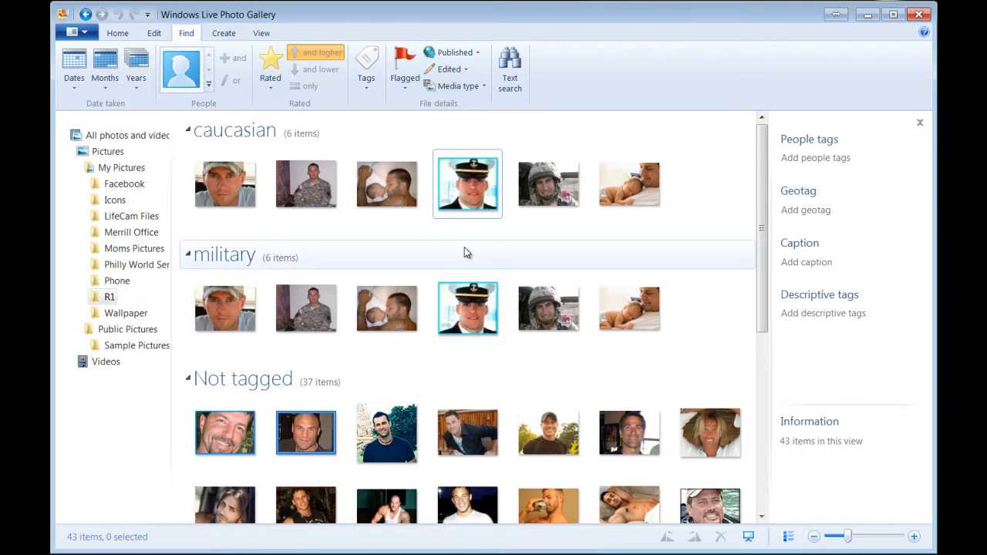
{"action": "mouse_move", "coordinate": [508, 259]}
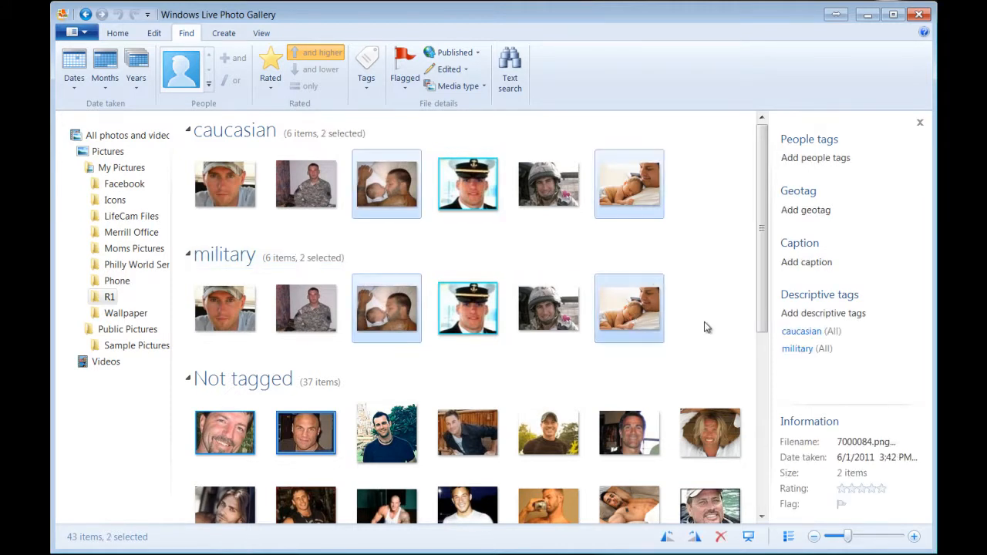
Step: Tag the two baby photos plus one untagged photo with 'single dad'
{"action": "scroll", "scroll_direction": "down", "scroll_amount": 3}
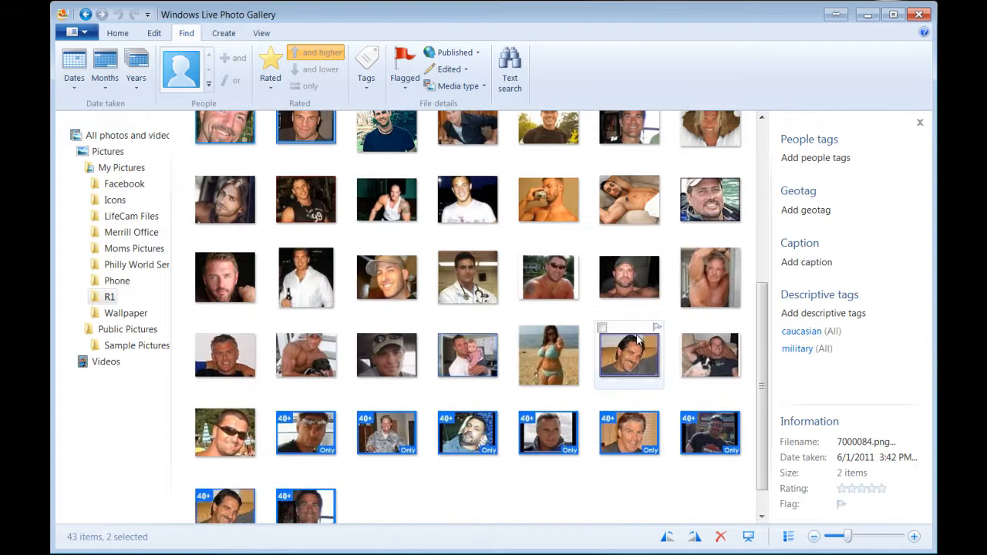
{"action": "left_click", "coordinate": [468, 355]}
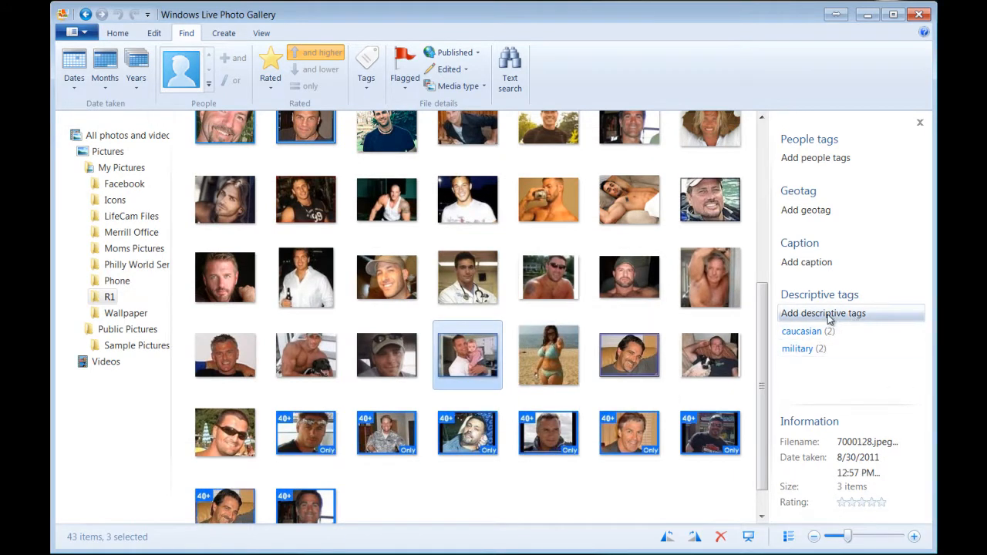
{"action": "type", "text": "singl"}
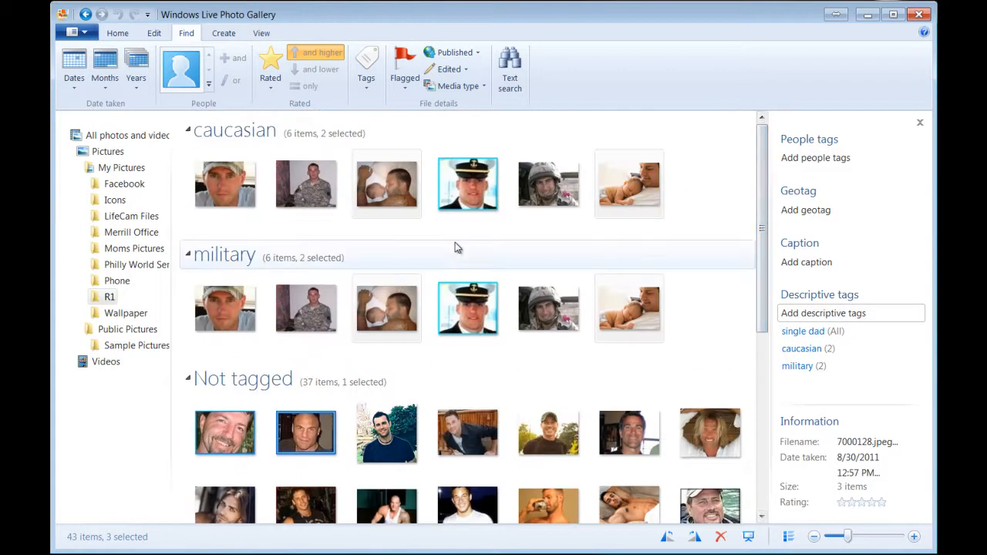
{"action": "right_click", "coordinate": [455, 247]}
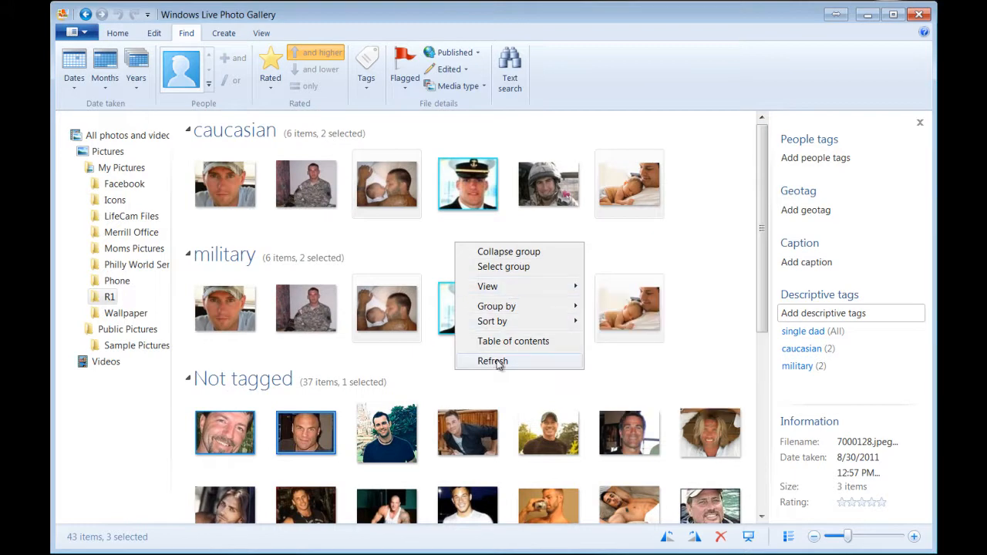
Step: Refresh the gallery so the new 'single dad' group of three photos appears
{"action": "left_click", "coordinate": [494, 361]}
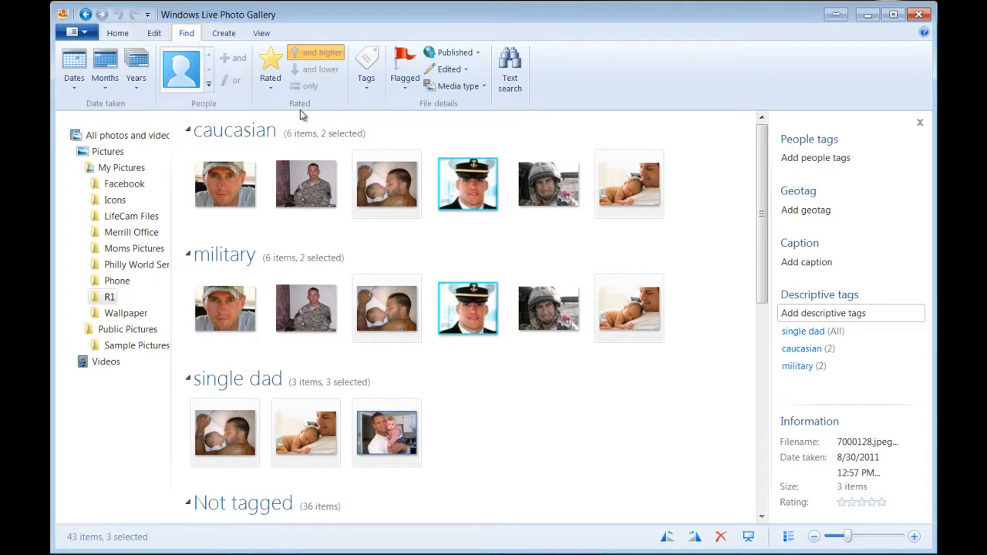
Step: Filter R1 to photos tagged 'single dad' and 'military', leaving two matches
{"action": "left_click", "coordinate": [367, 68]}
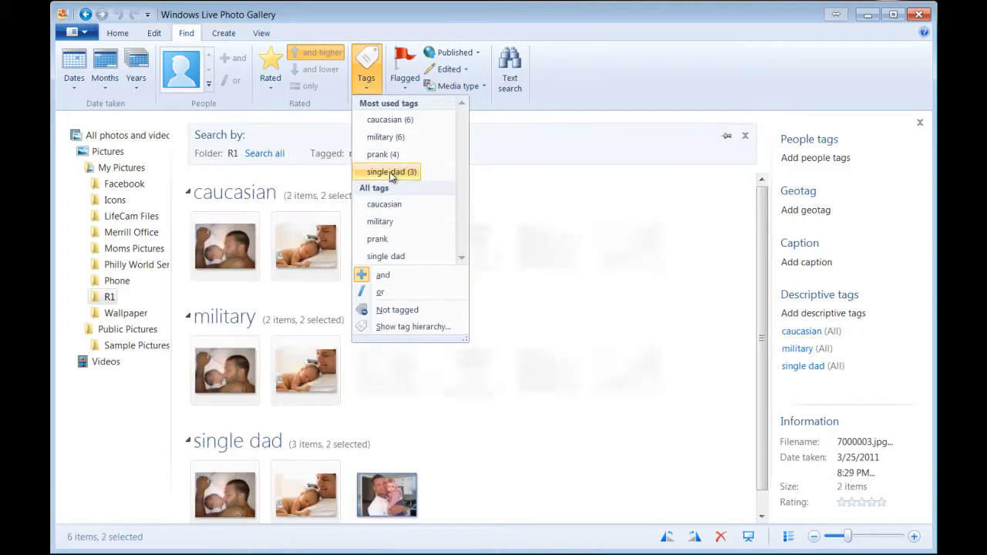
{"action": "left_click", "coordinate": [392, 171]}
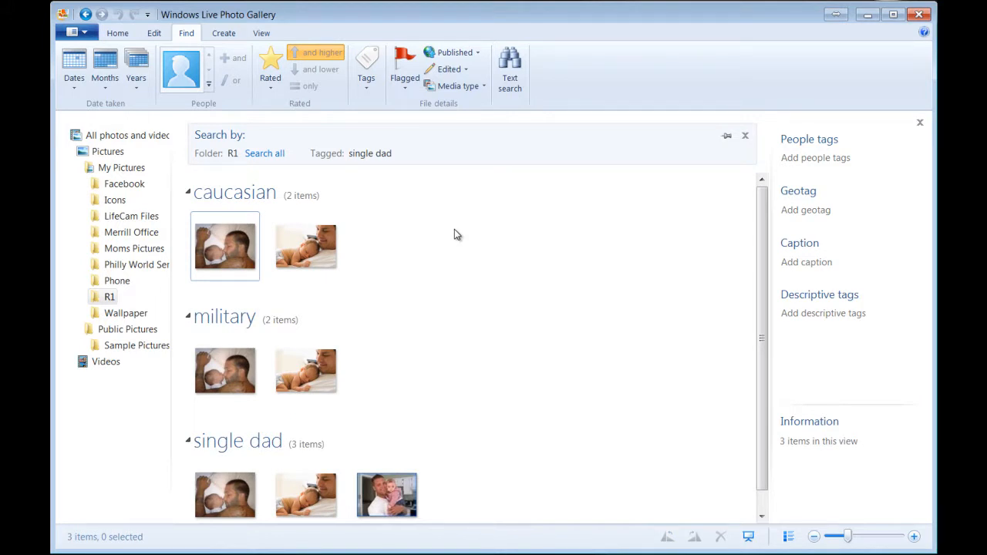
{"action": "mouse_move", "coordinate": [346, 96]}
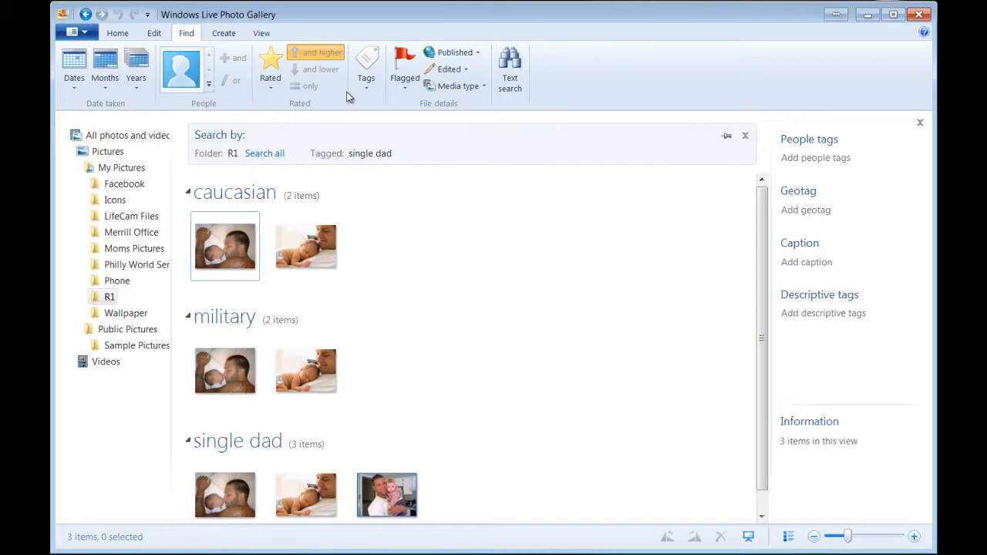
{"action": "left_click", "coordinate": [365, 64]}
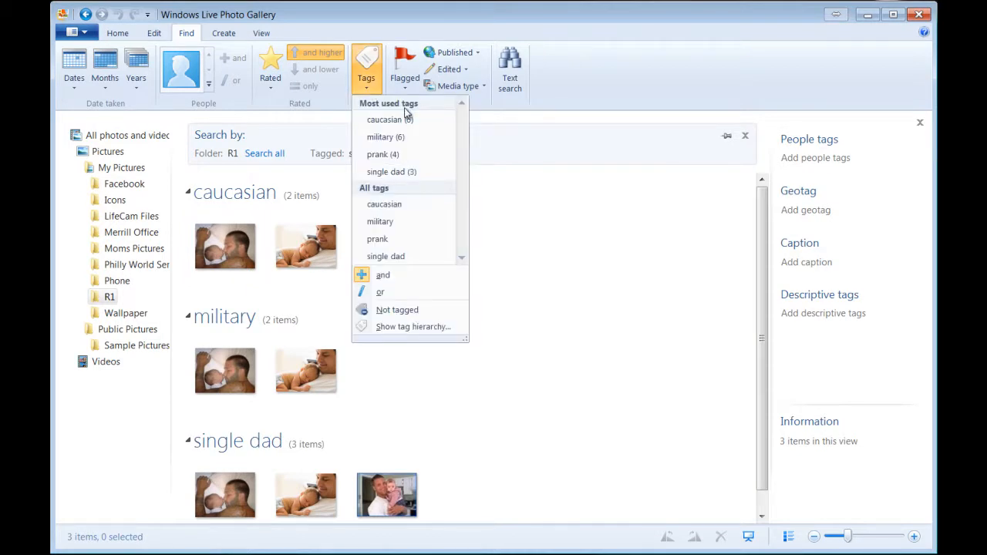
{"action": "left_click", "coordinate": [379, 222]}
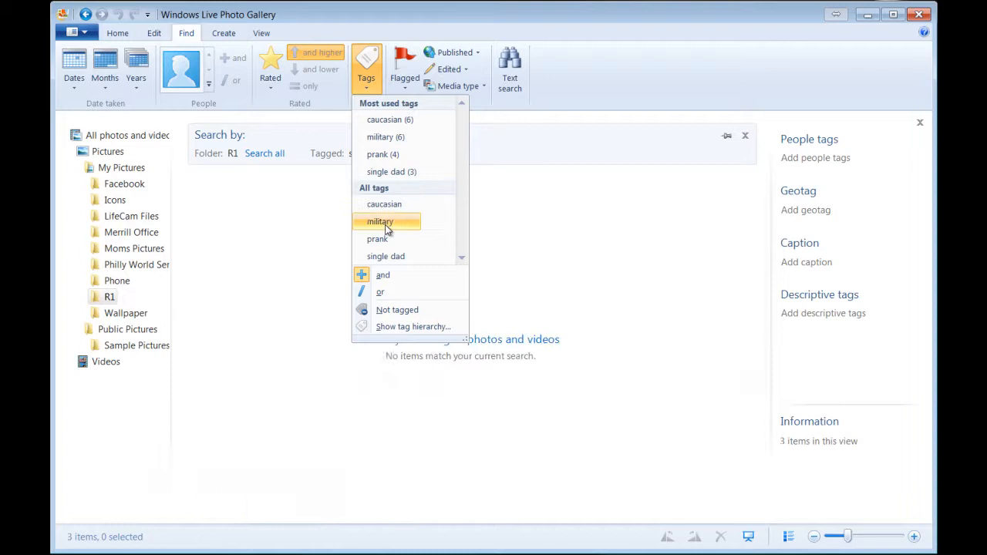
{"action": "left_click", "coordinate": [379, 222]}
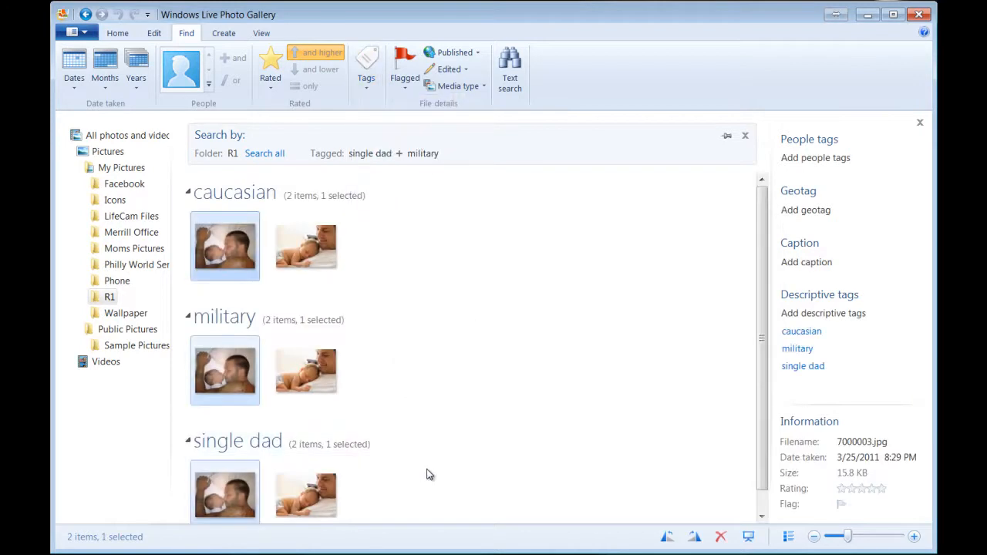
{"action": "mouse_move", "coordinate": [435, 512]}
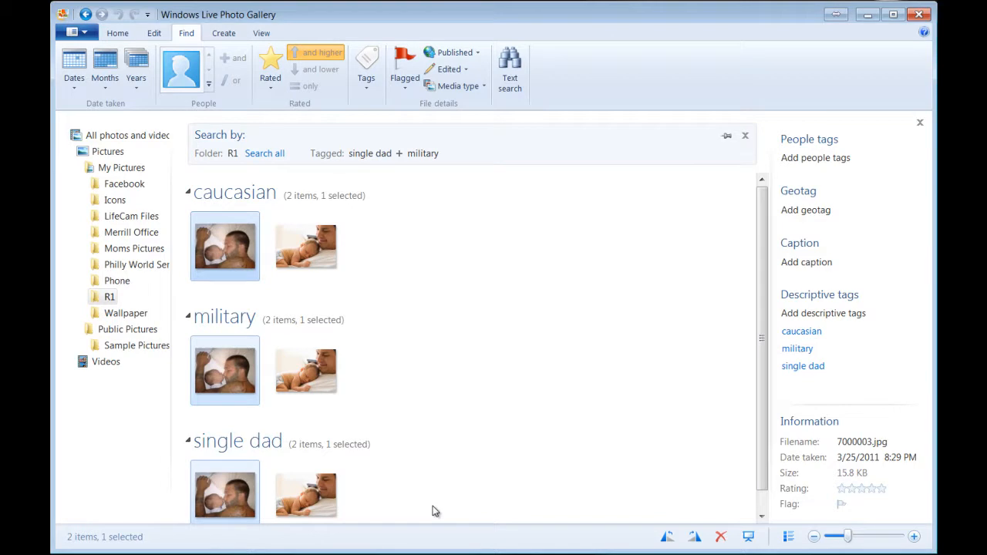
{"action": "mouse_move", "coordinate": [366, 70]}
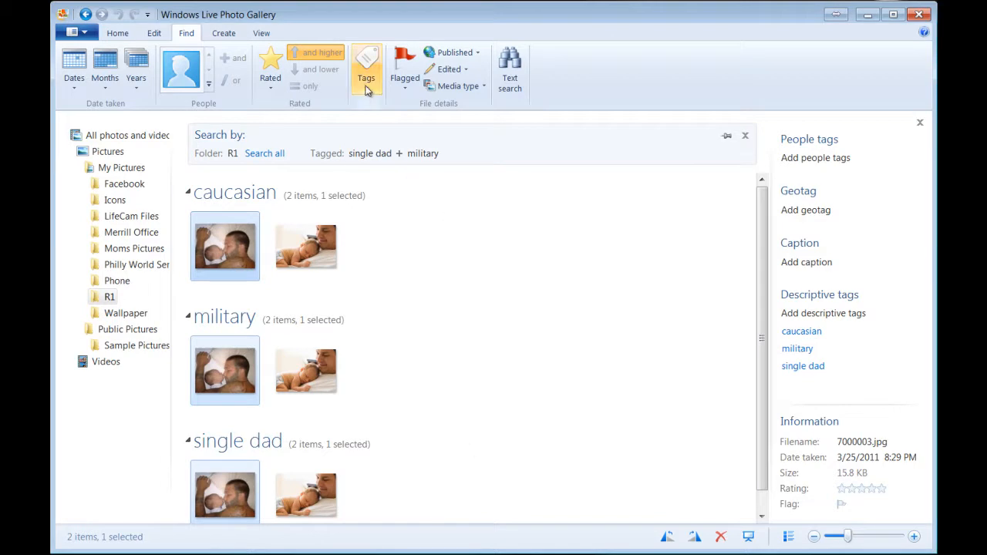
Step: Switch the tag filter to 'single dad' or 'military', showing seven photos
{"action": "left_click", "coordinate": [365, 69]}
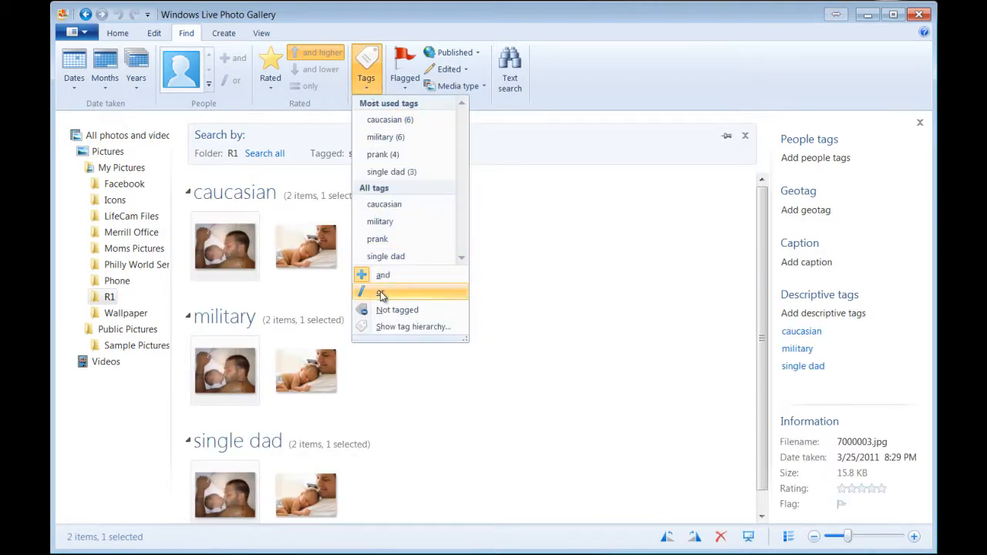
{"action": "left_click", "coordinate": [380, 293]}
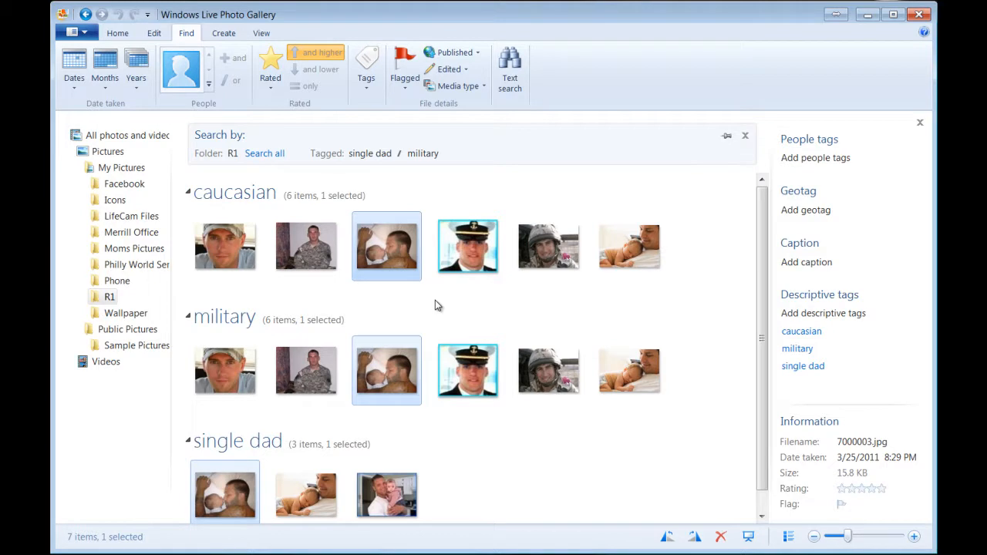
{"action": "mouse_move", "coordinate": [424, 198]}
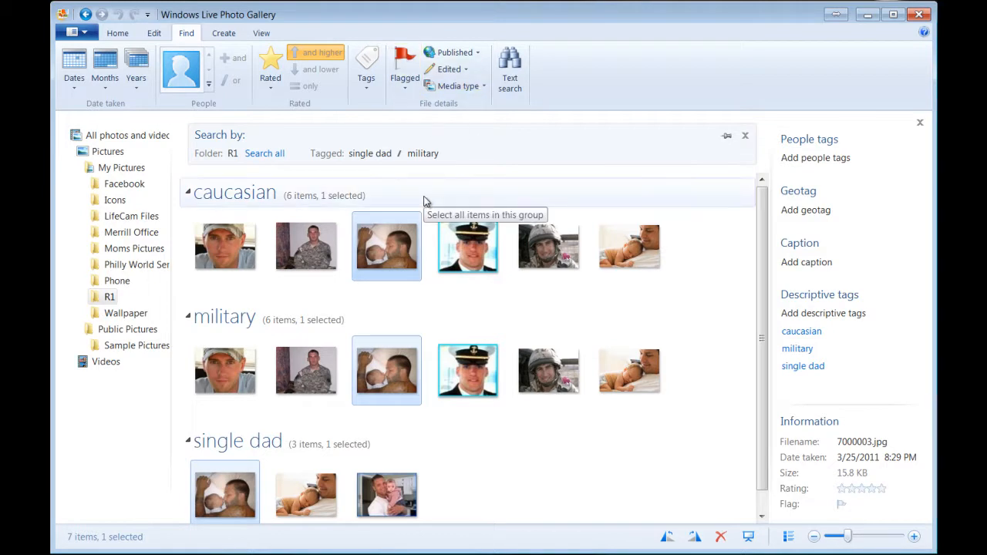
{"action": "mouse_move", "coordinate": [435, 299]}
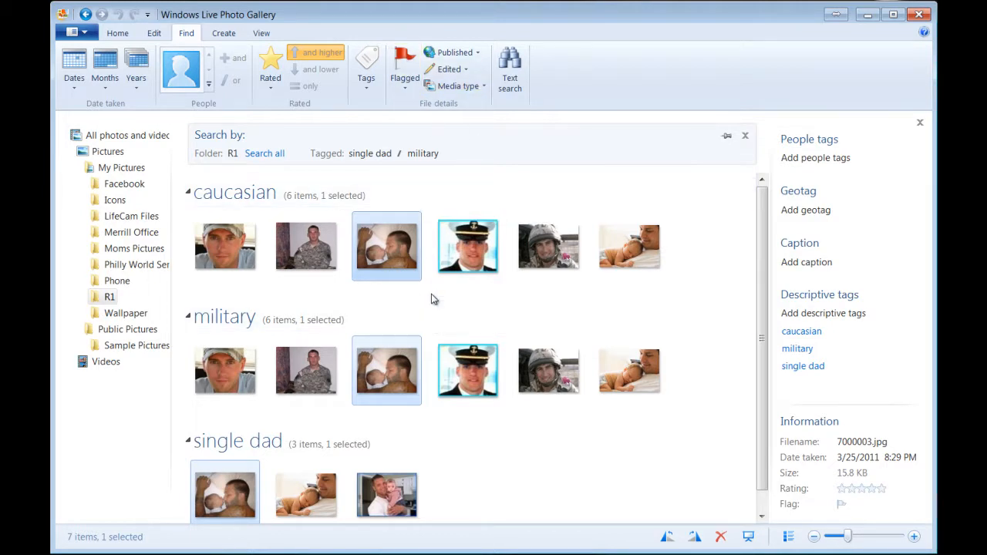